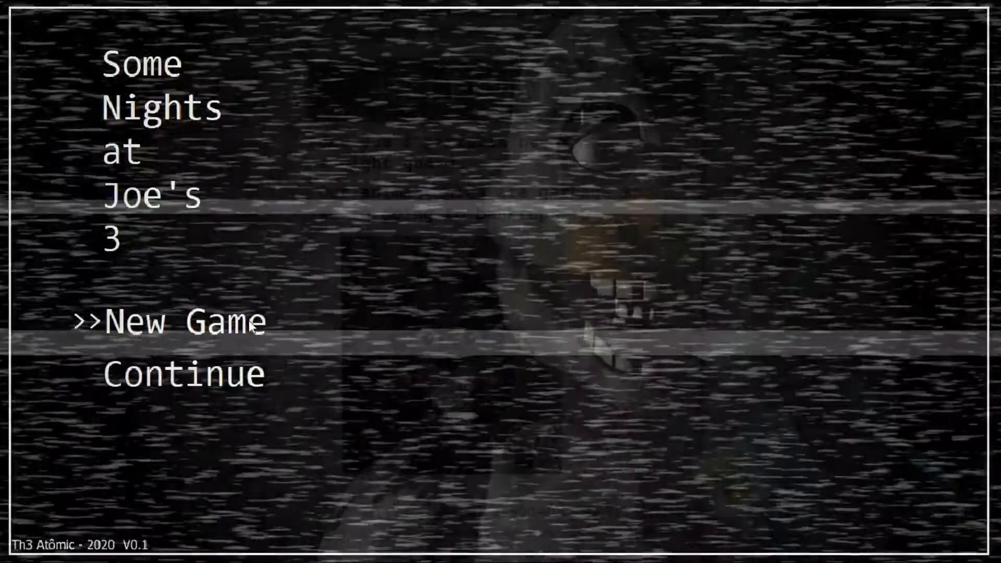
Choose New Game on the title screen to begin Night 1 at 12 AM
click(183, 325)
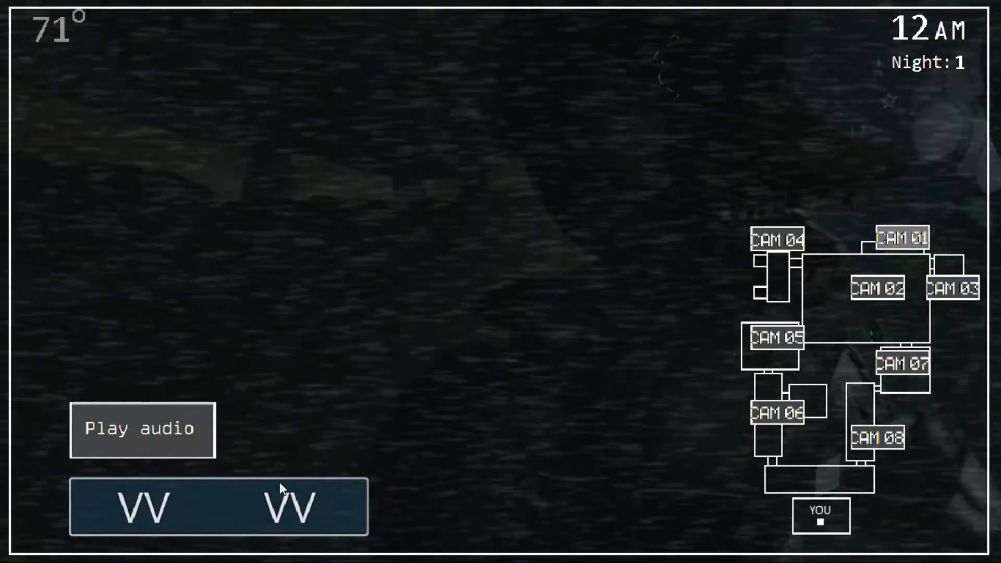
Check two room camera feeds, then settle on the curtained stage room
click(902, 237)
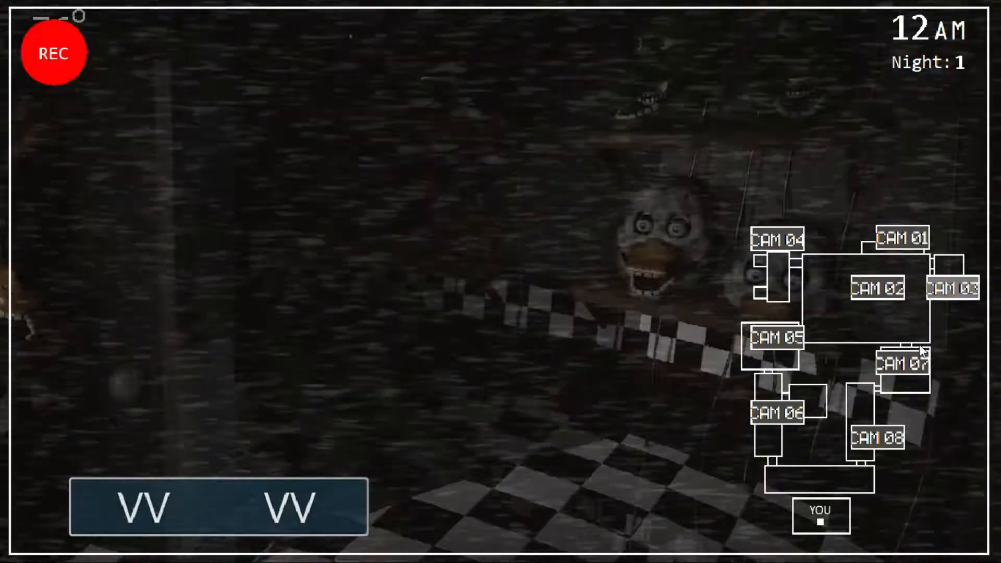
click(880, 288)
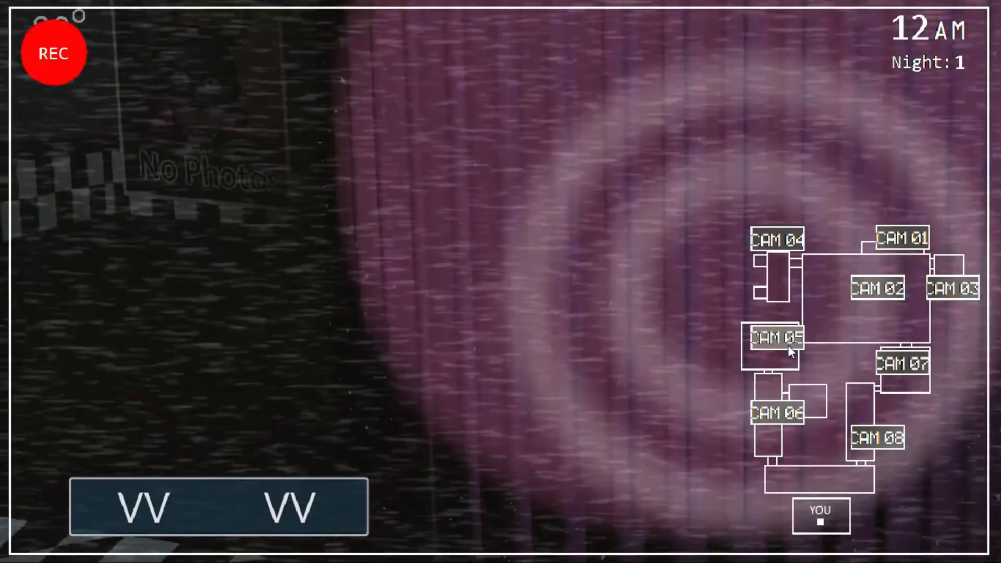
click(777, 412)
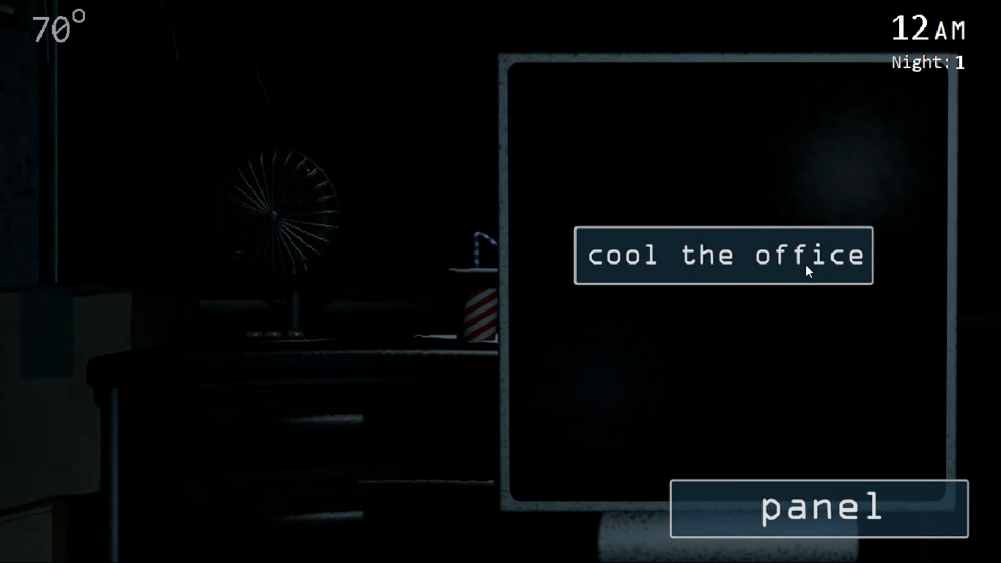
Cool the office, check the static and party-room cameras, then reopen the control panel
click(724, 256)
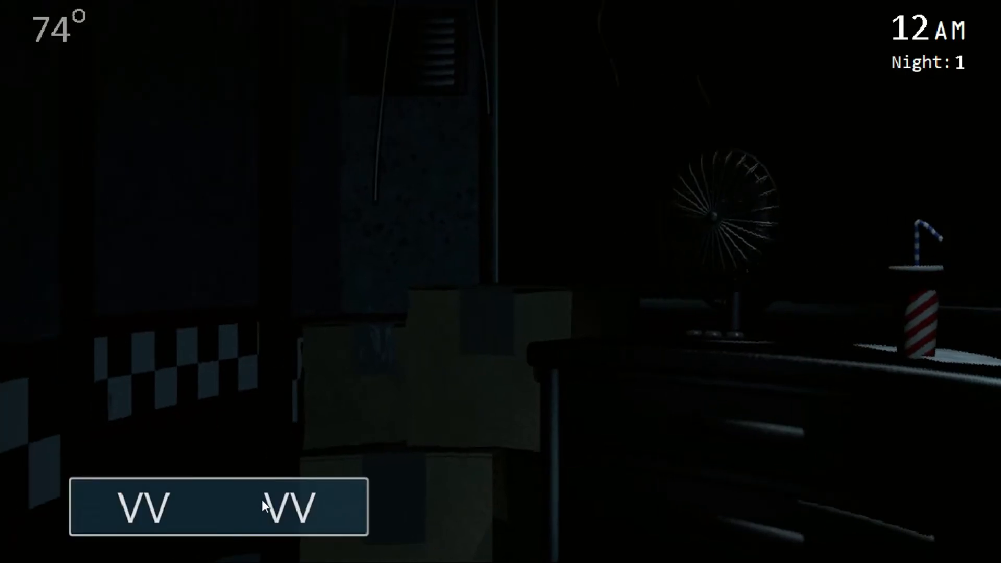
click(268, 510)
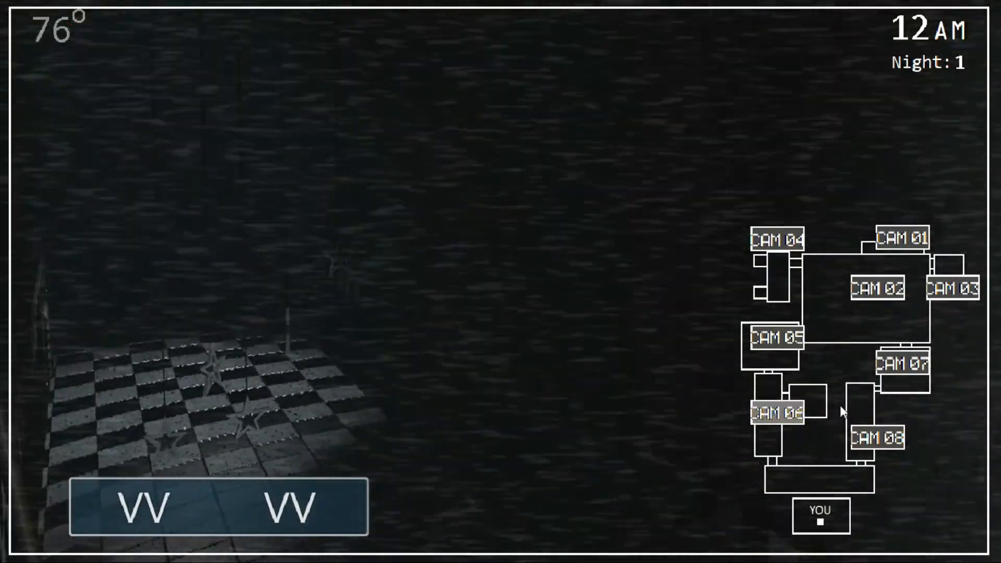
click(903, 364)
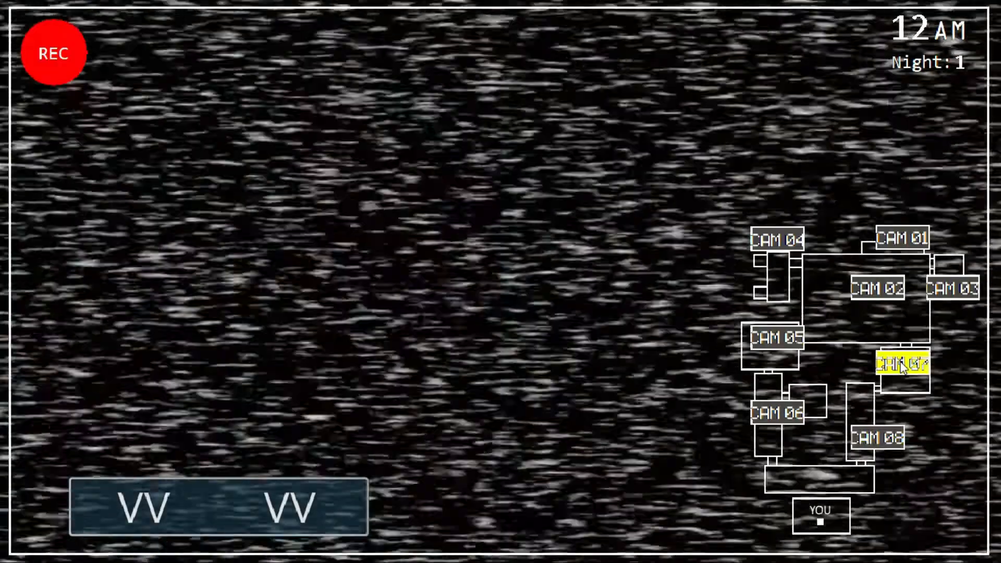
click(902, 237)
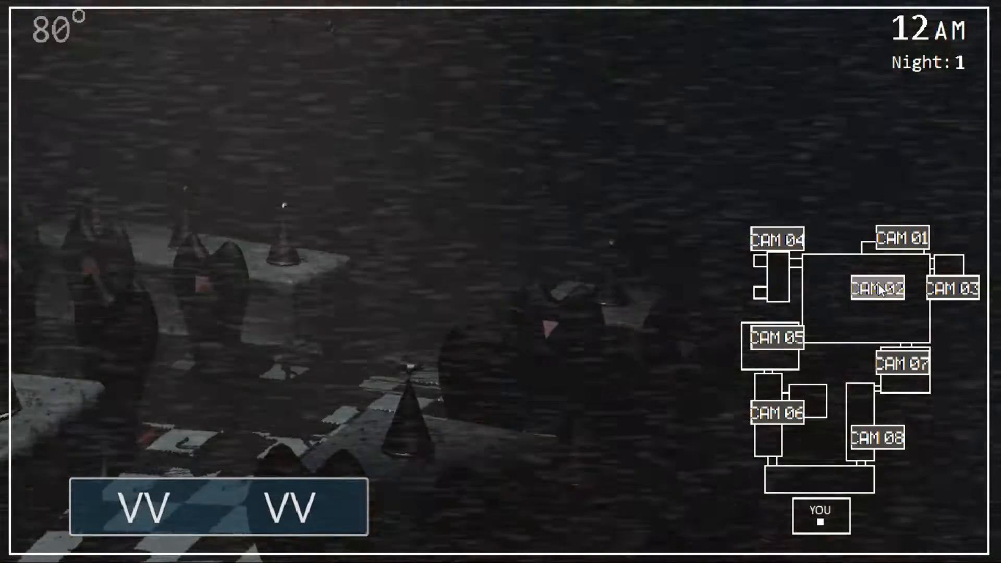
click(953, 288)
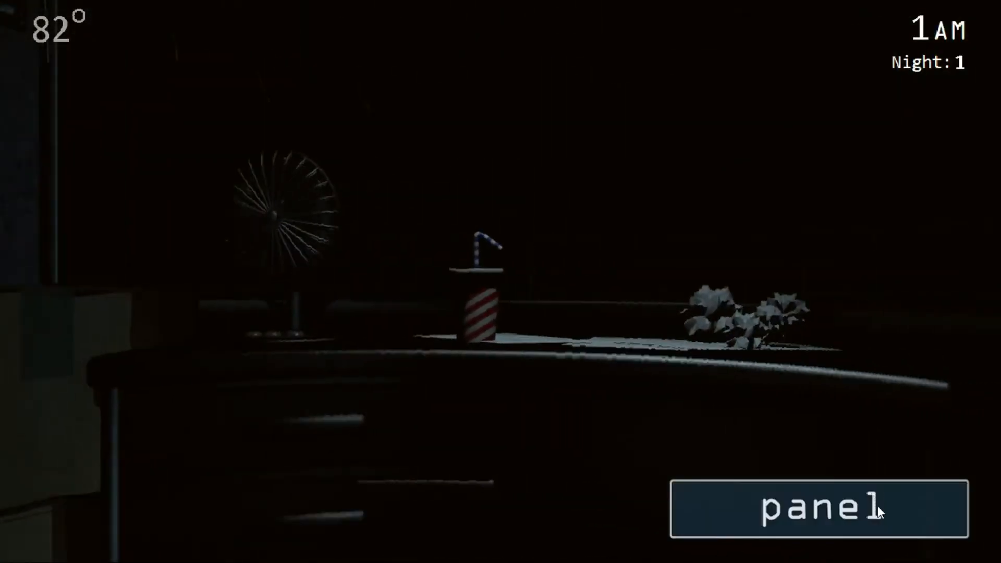
click(820, 513)
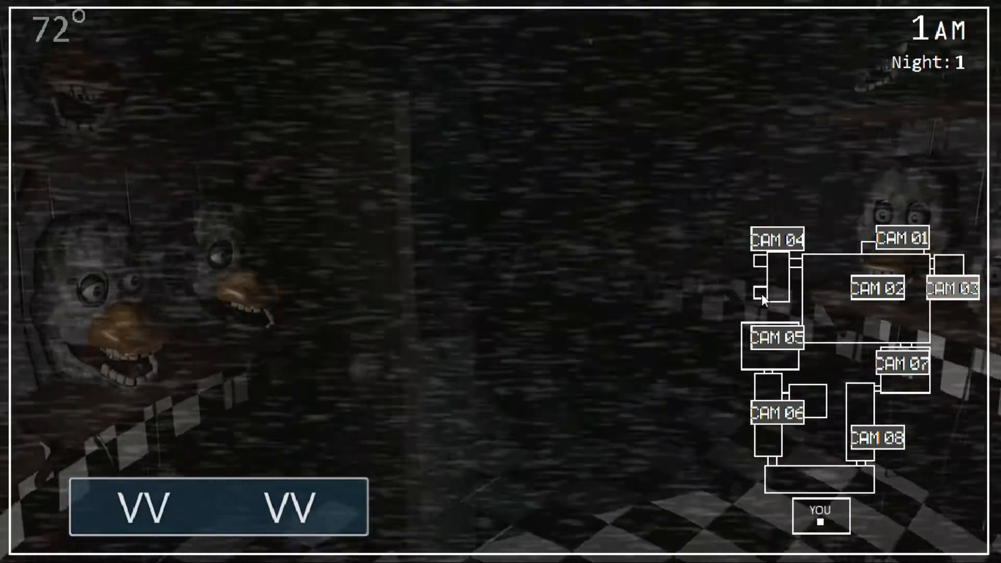
Play an audio lure on CAM 01, then check the hallway and stage cameras
click(901, 238)
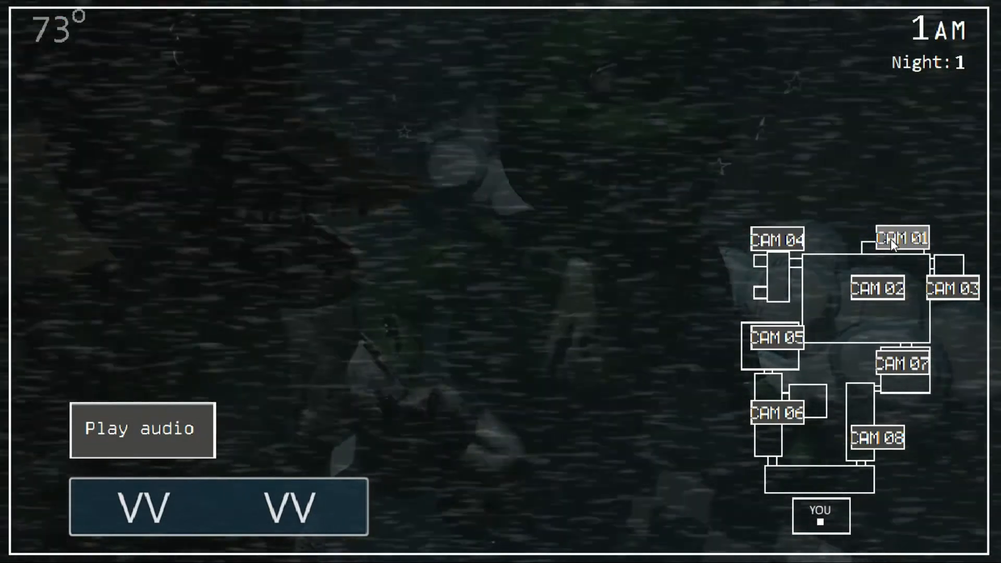
click(141, 430)
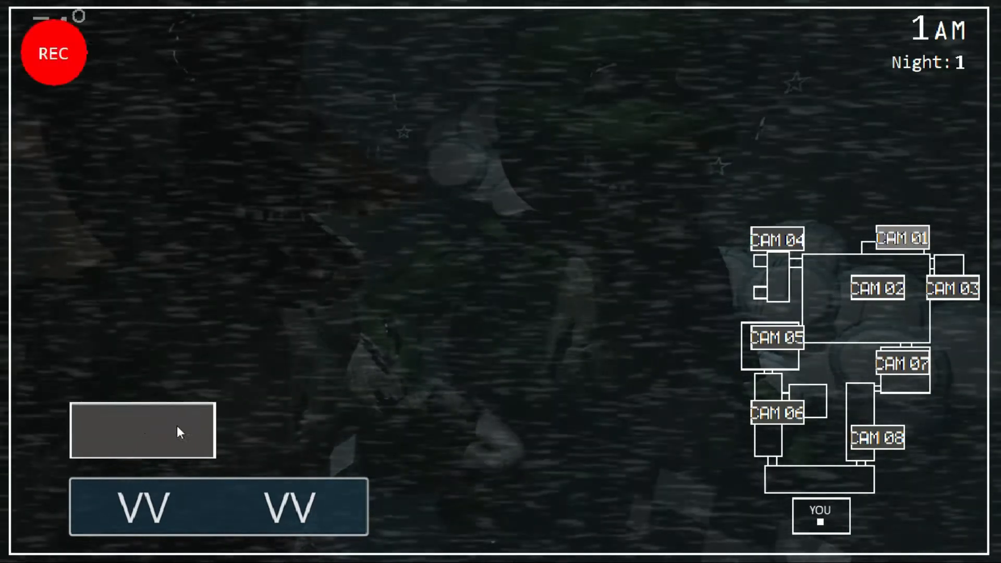
click(777, 240)
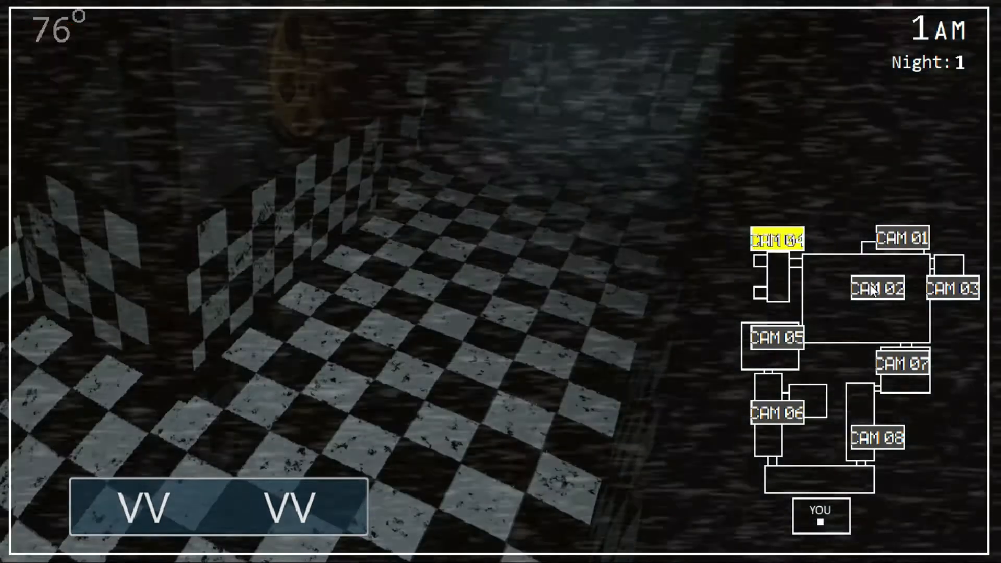
click(776, 415)
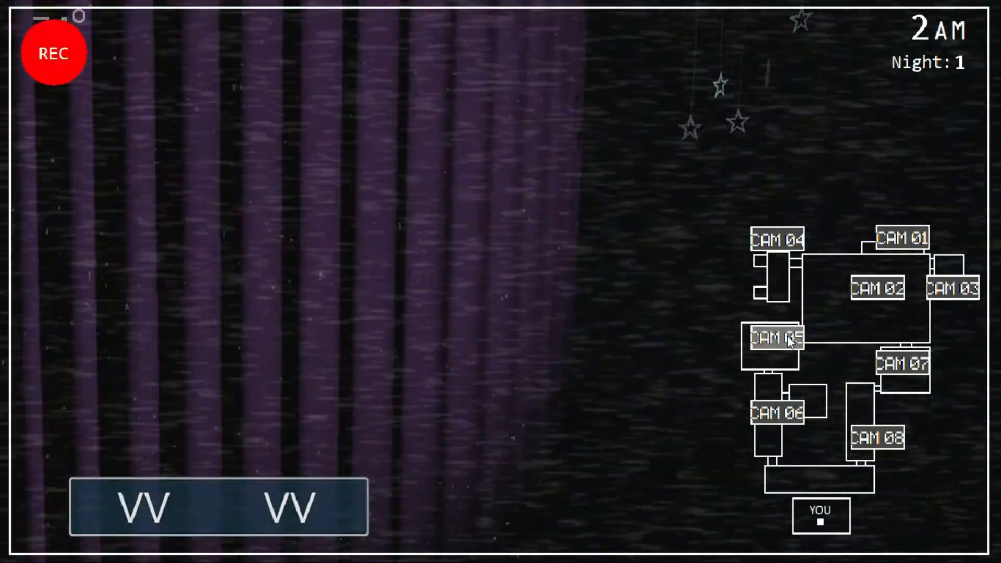
Cycle through the party room, stage and dim room feeds, then lower the monitor
click(902, 237)
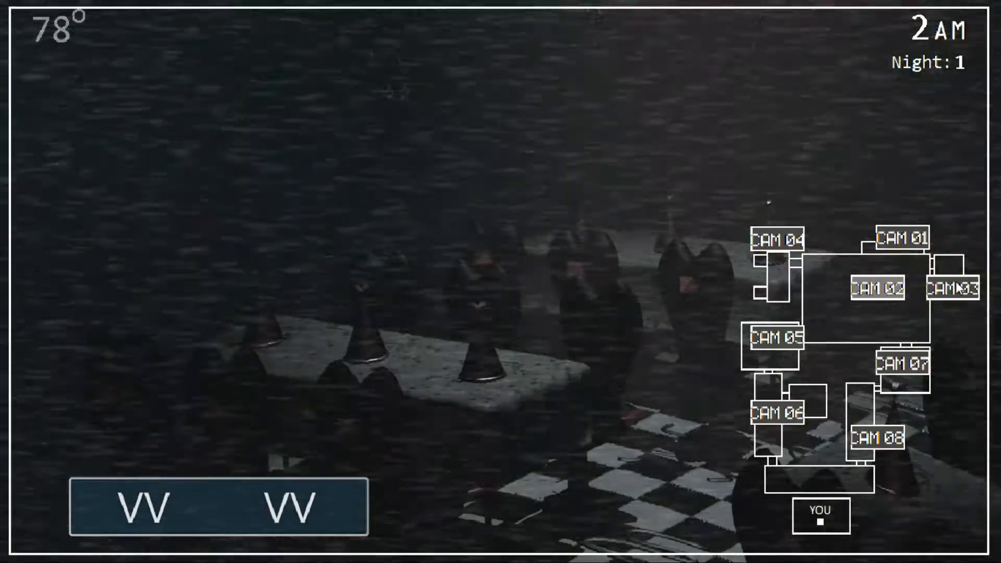
click(901, 364)
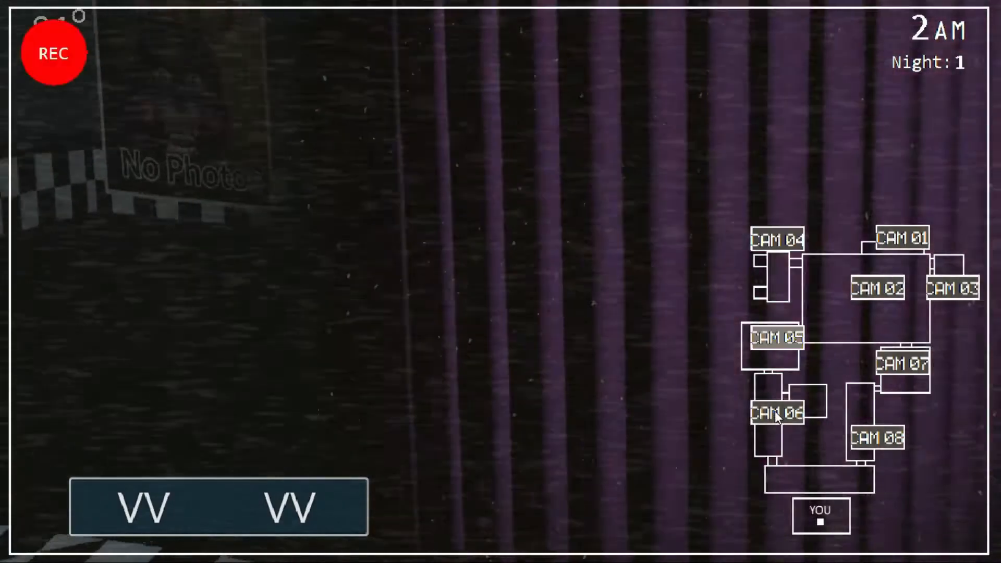
click(900, 239)
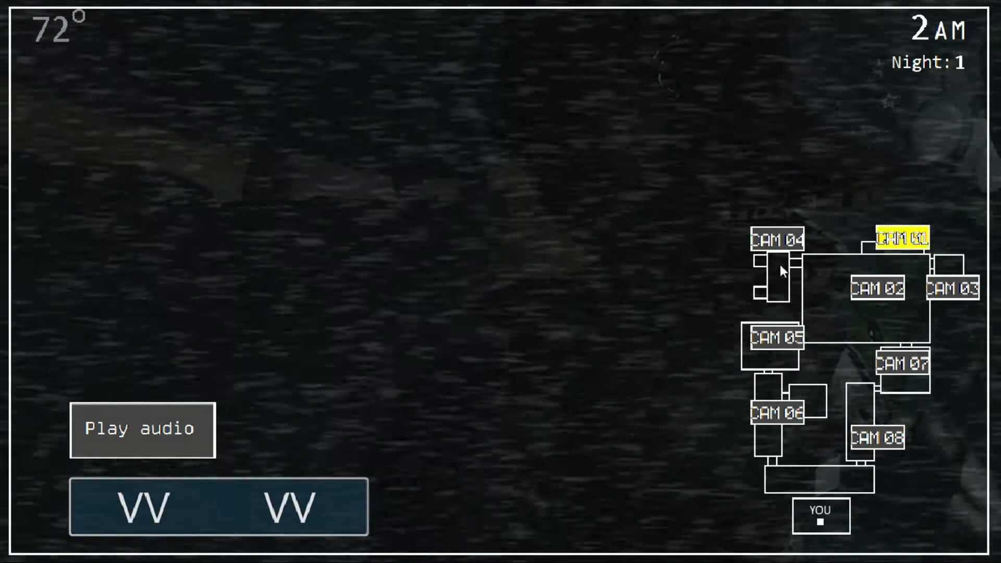
click(776, 338)
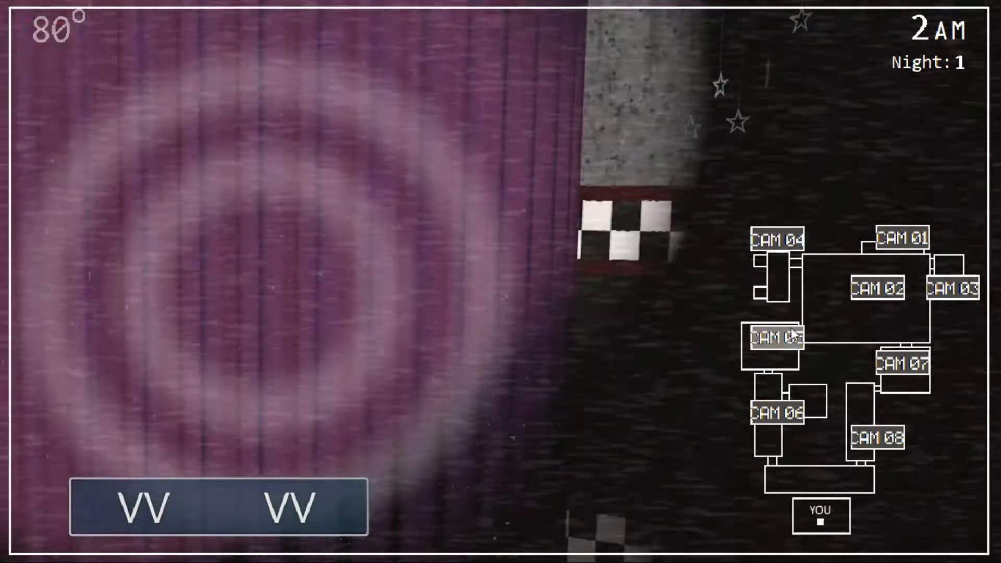
click(902, 239)
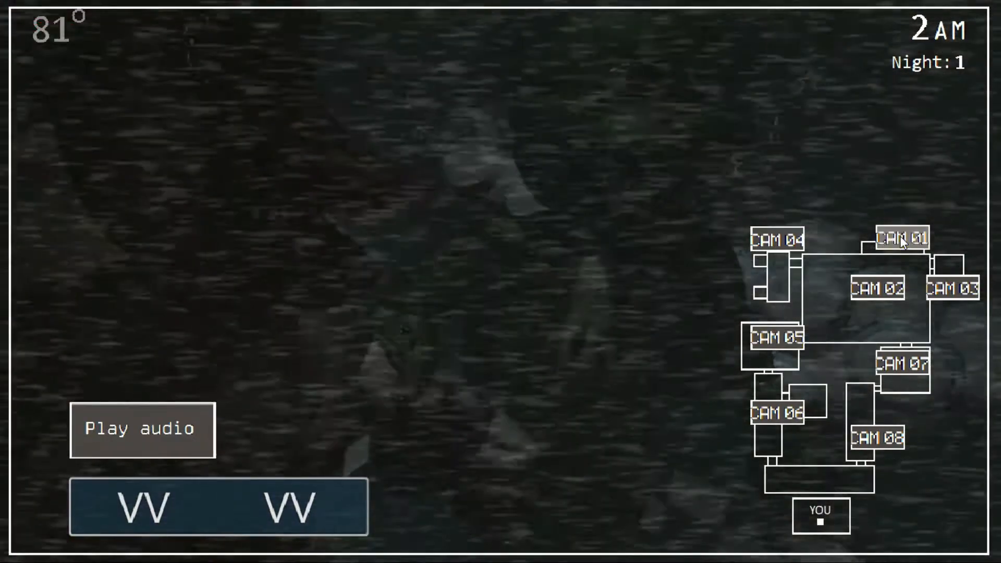
click(903, 238)
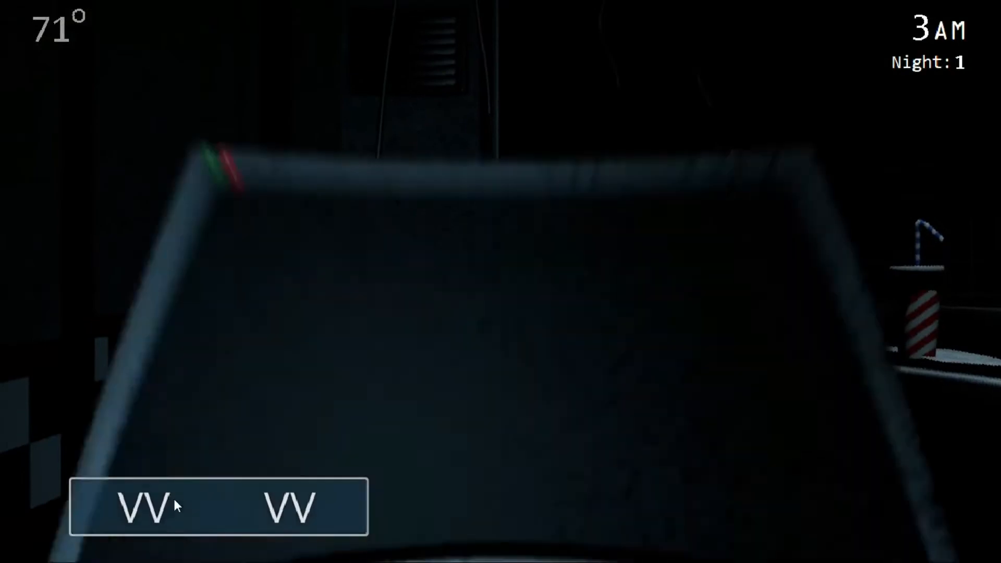
Glance at the dim room camera, then cool the office from the control panel
click(180, 512)
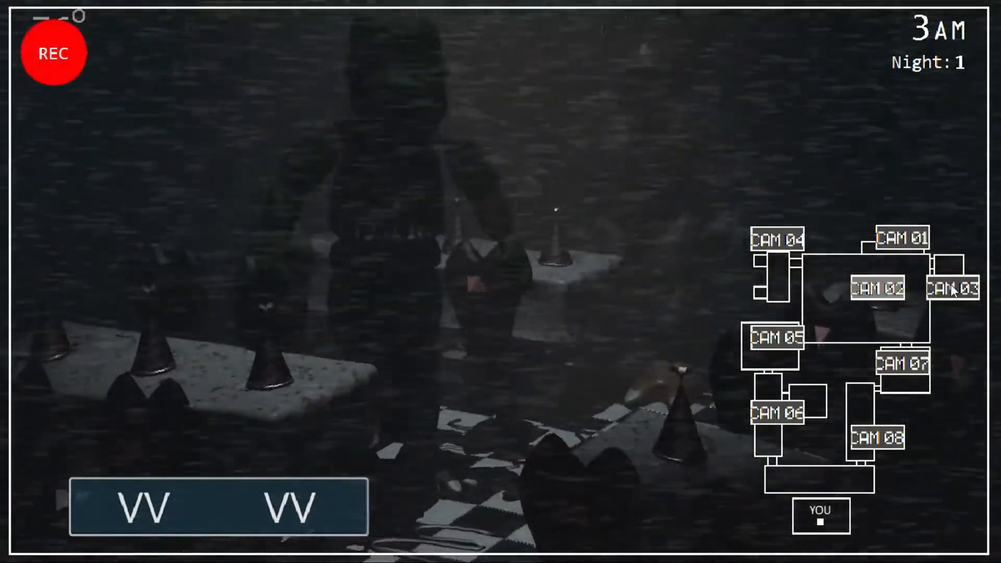
click(901, 239)
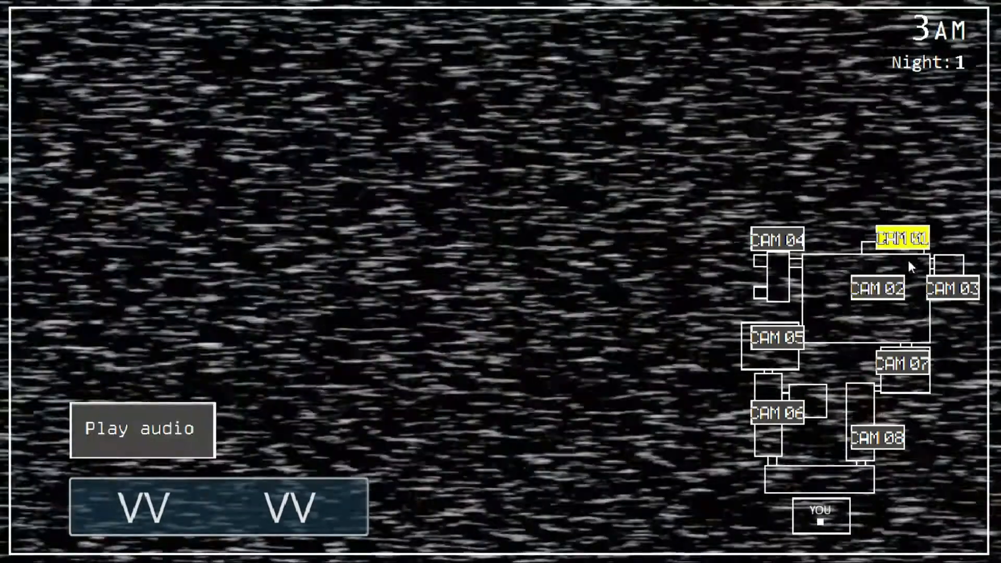
click(877, 289)
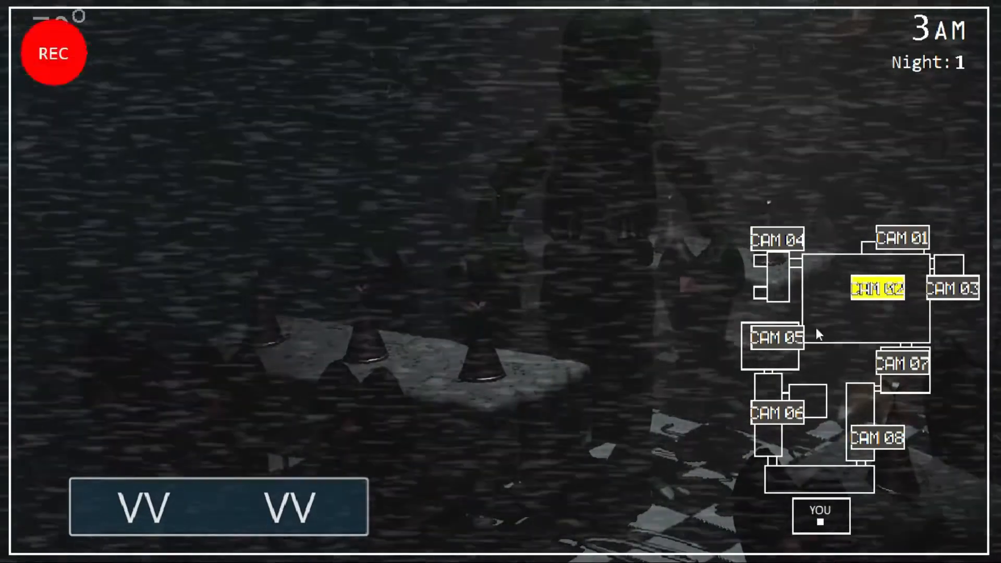
click(774, 339)
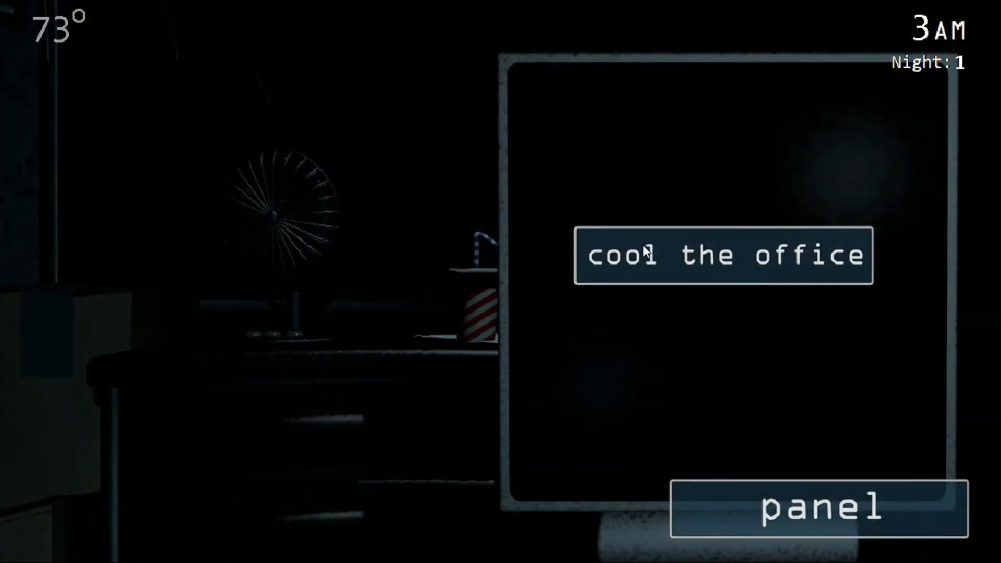
click(722, 256)
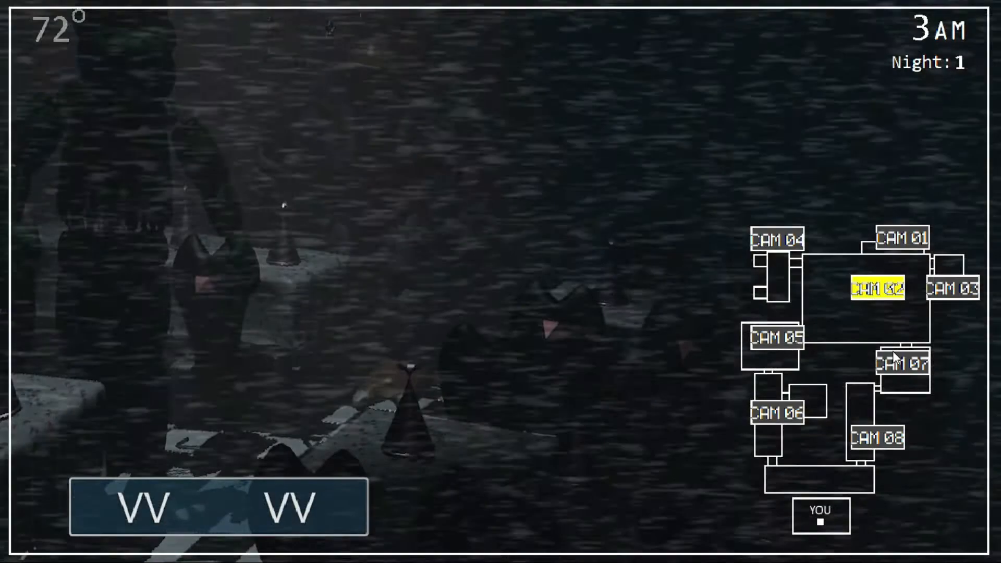
View cameras 7, 1, 2, 1 and 6, then lower the monitor
click(902, 363)
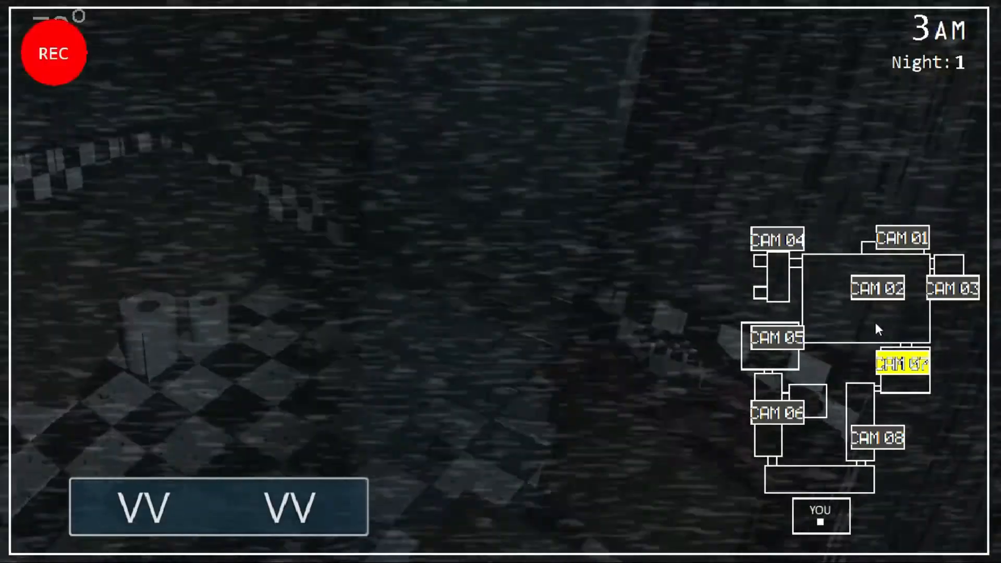
click(901, 236)
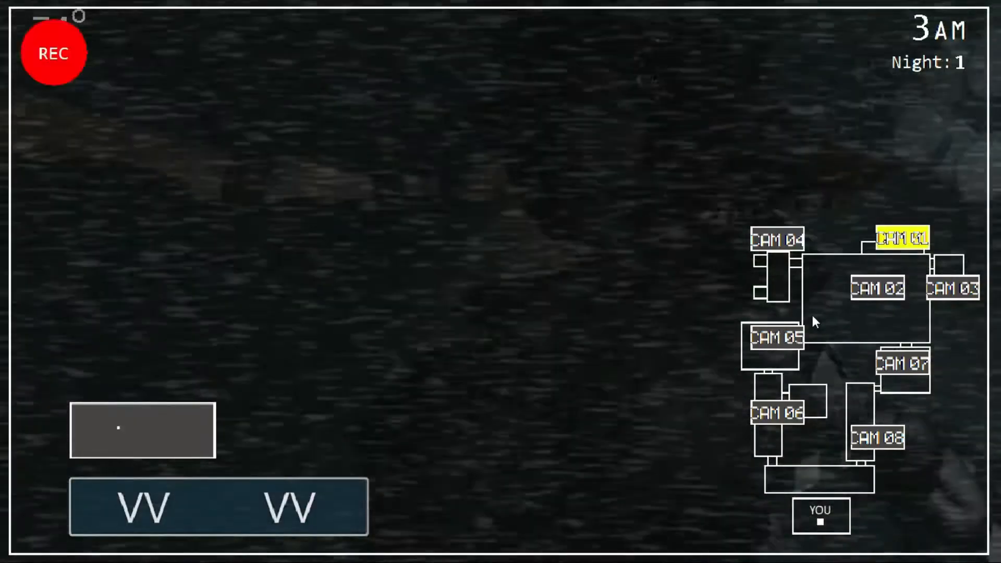
click(878, 288)
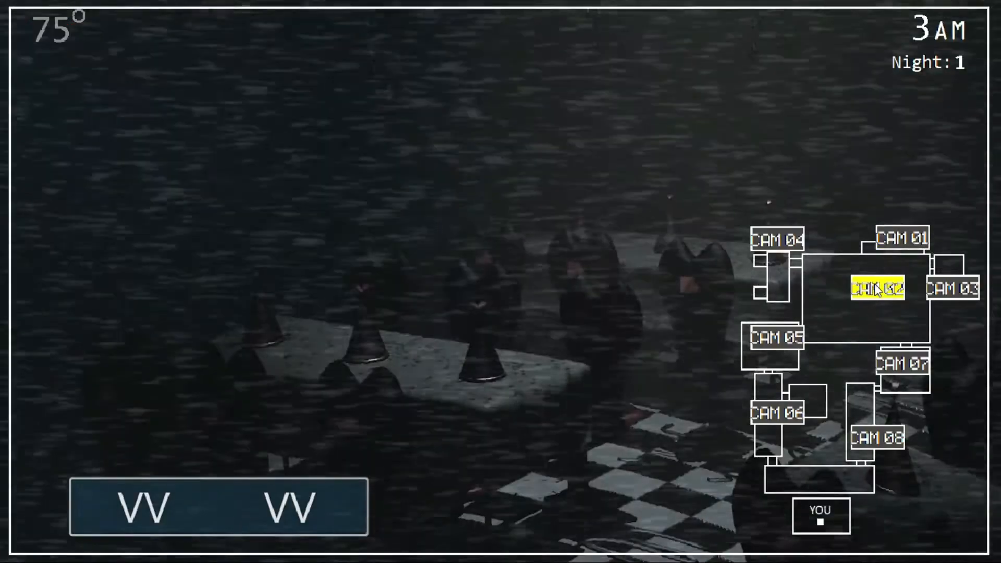
click(903, 246)
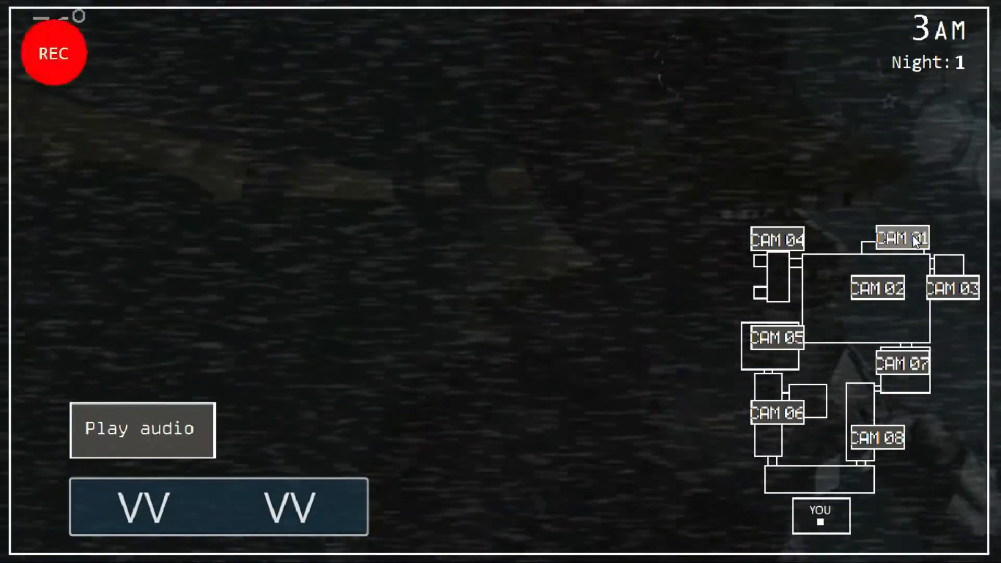
click(778, 349)
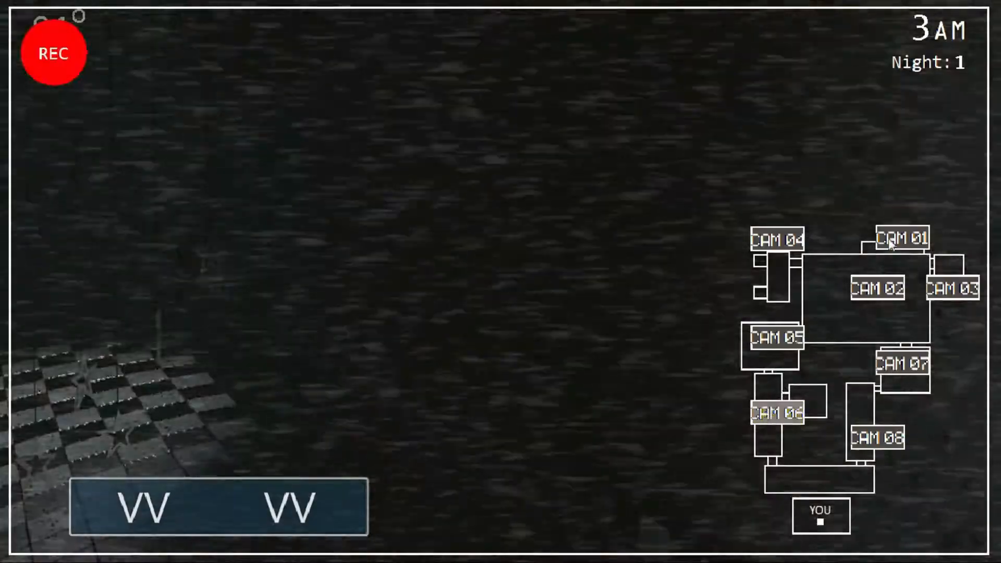
click(902, 238)
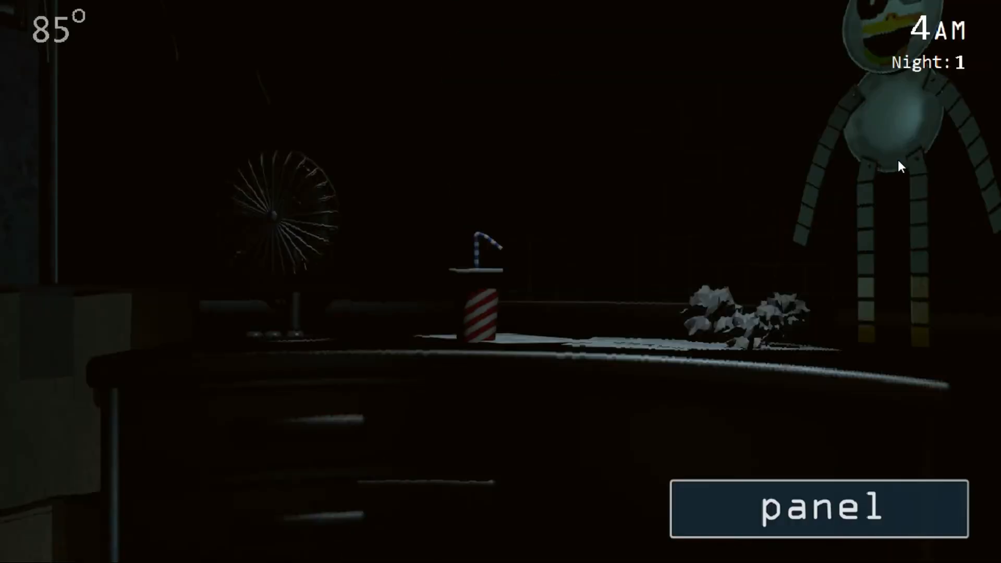
Check cameras 4, 2, 5 and 1, playing audio through camera 1
click(816, 514)
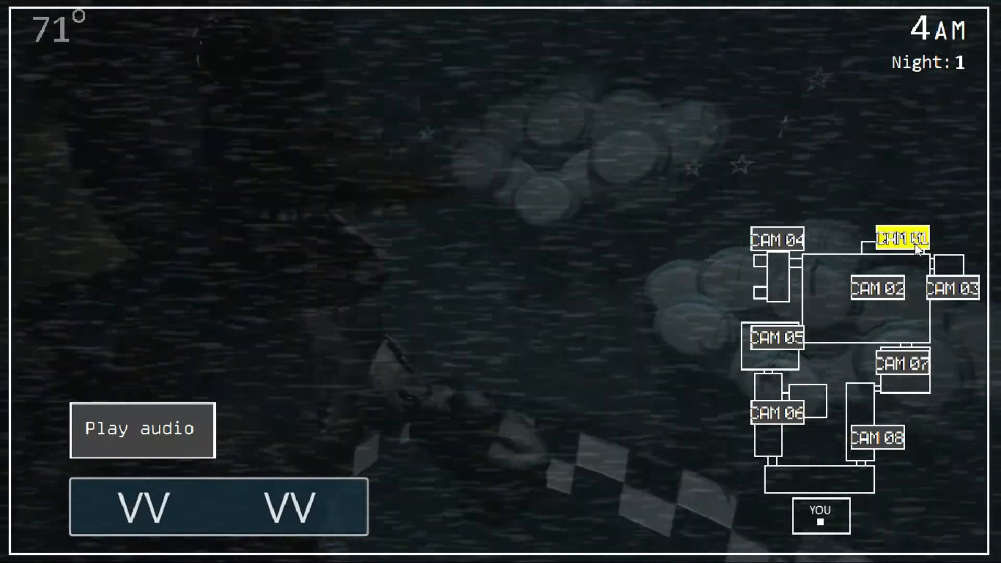
click(773, 238)
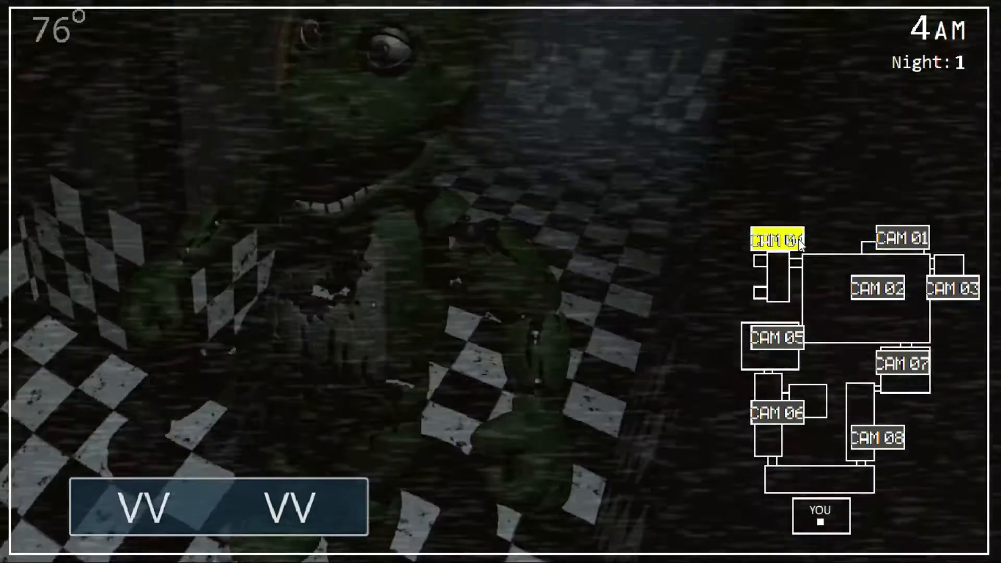
click(875, 290)
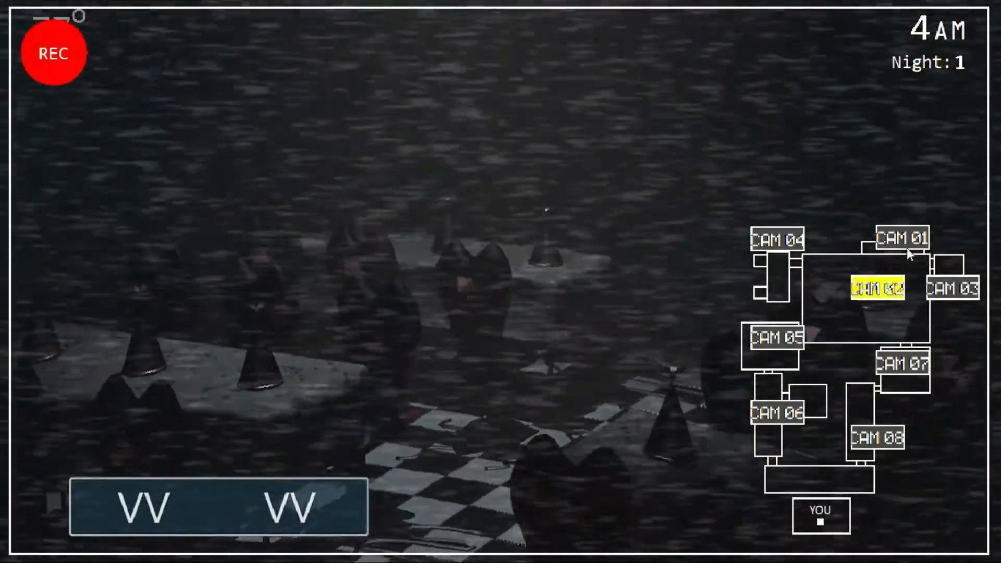
click(903, 364)
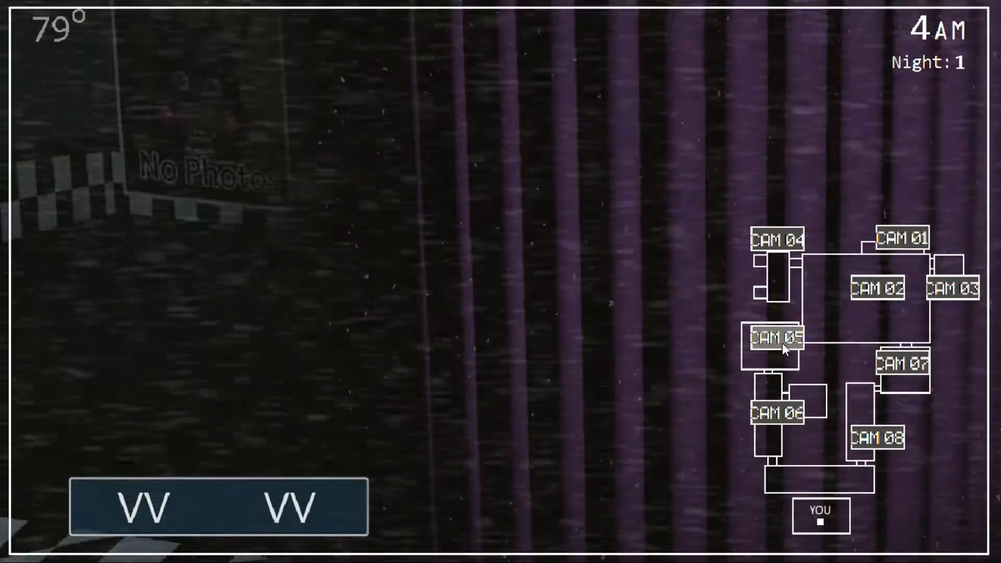
click(901, 238)
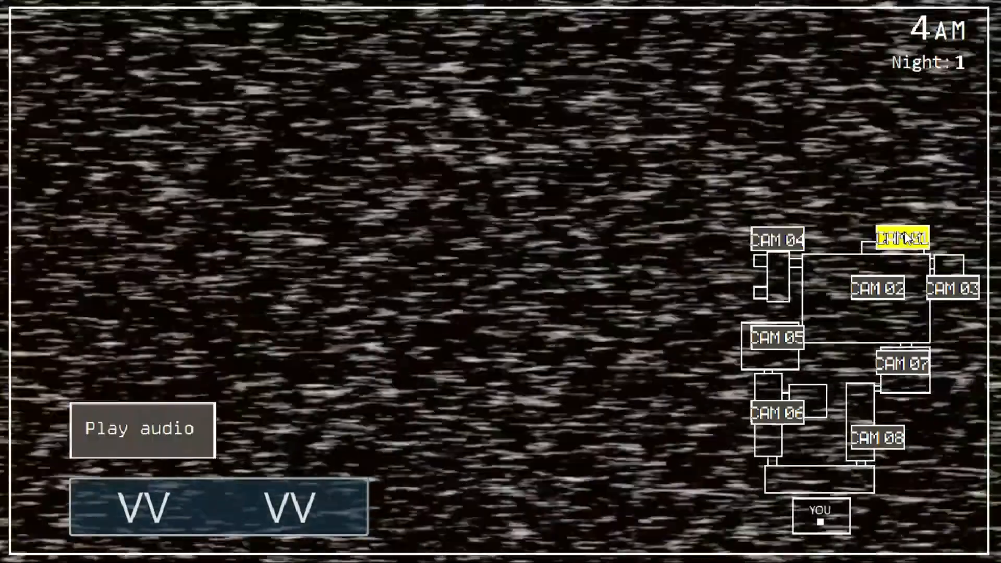
click(141, 430)
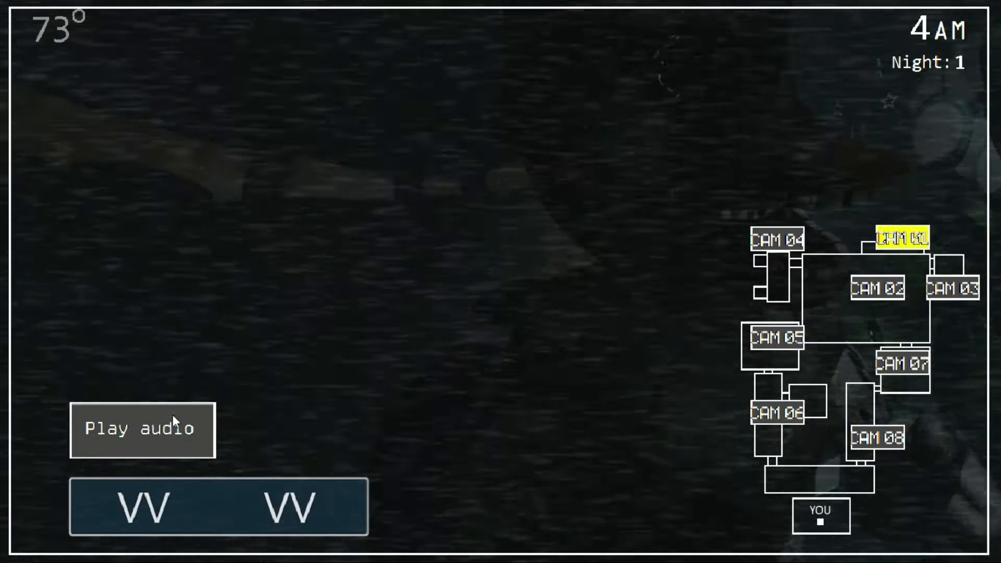
click(880, 288)
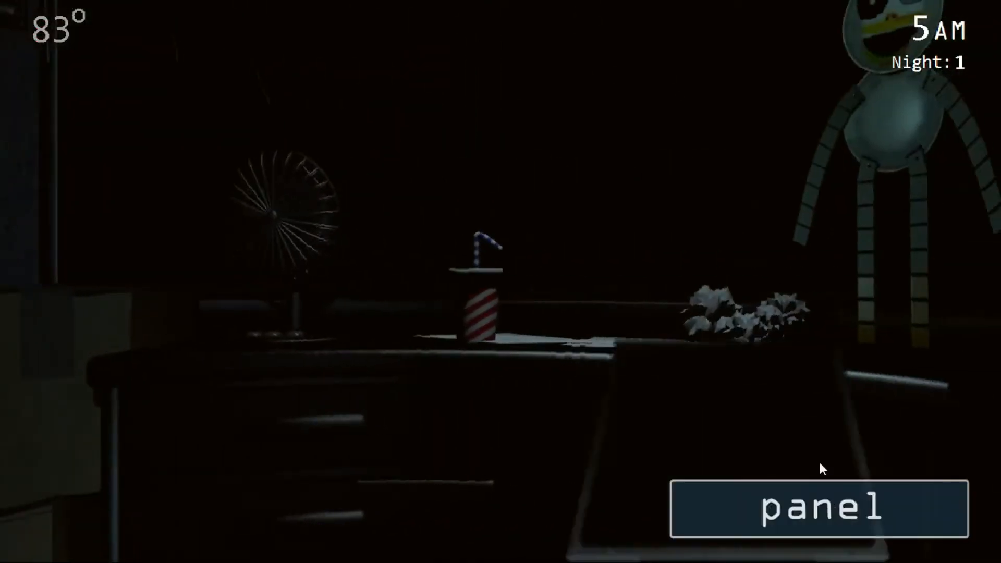
Cool the office once from the control panel
click(816, 508)
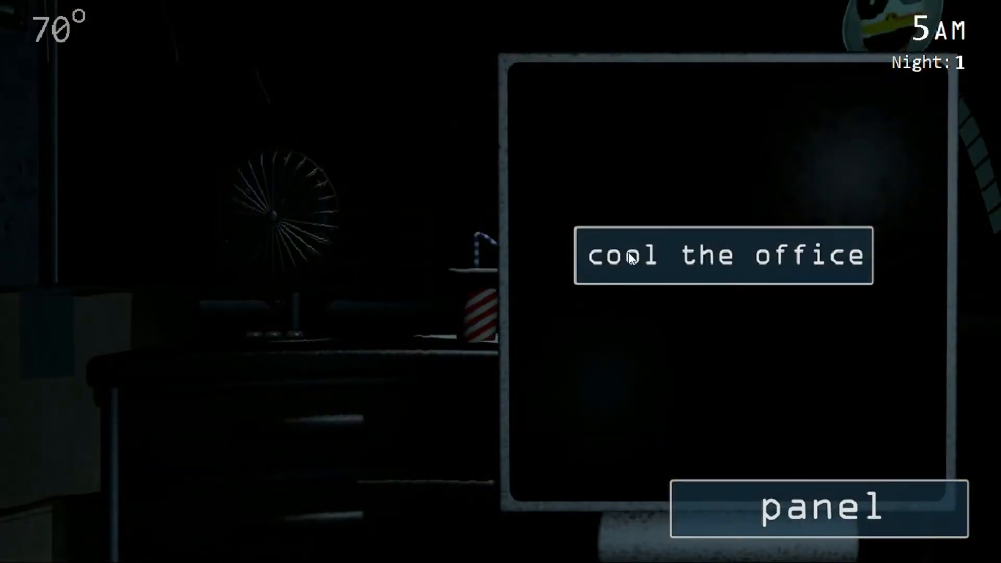
click(816, 513)
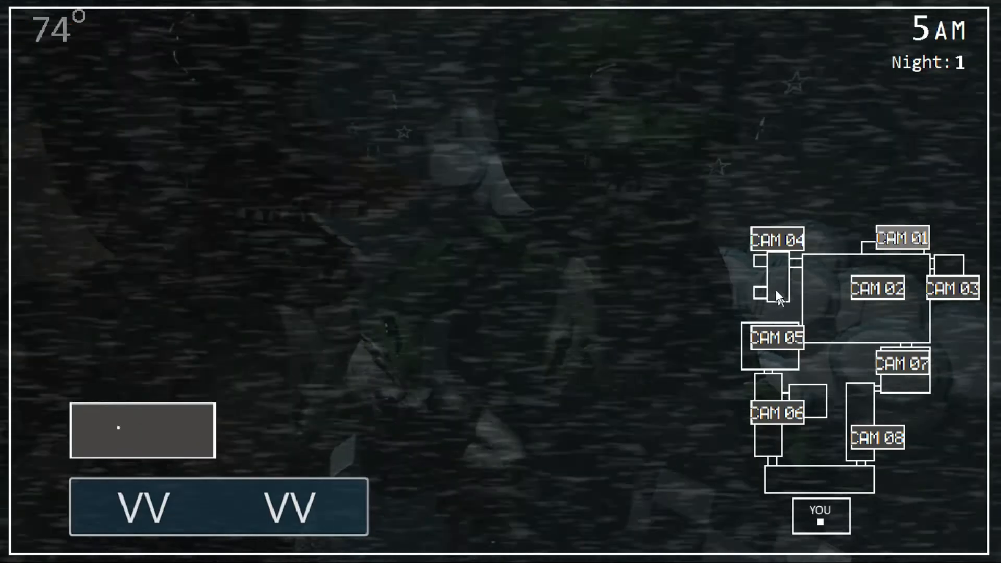
click(774, 352)
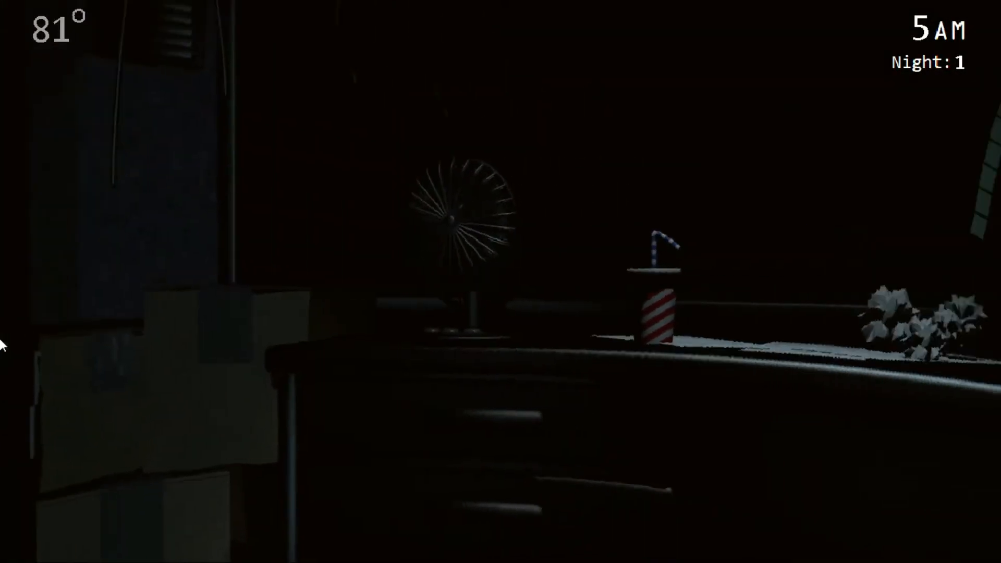
Cool the office again down to 71°, then raise the cameras to view camera 2
click(813, 523)
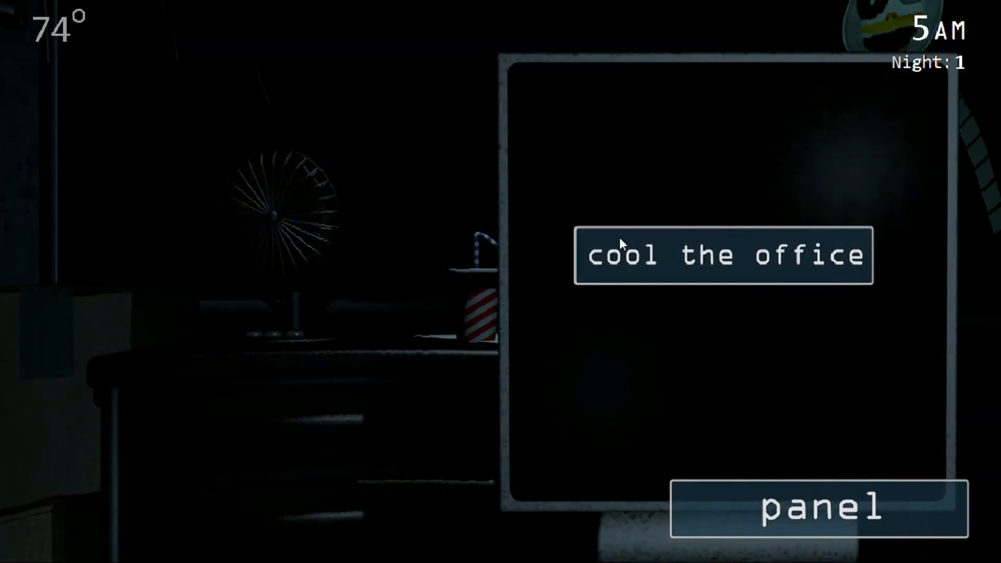
click(721, 257)
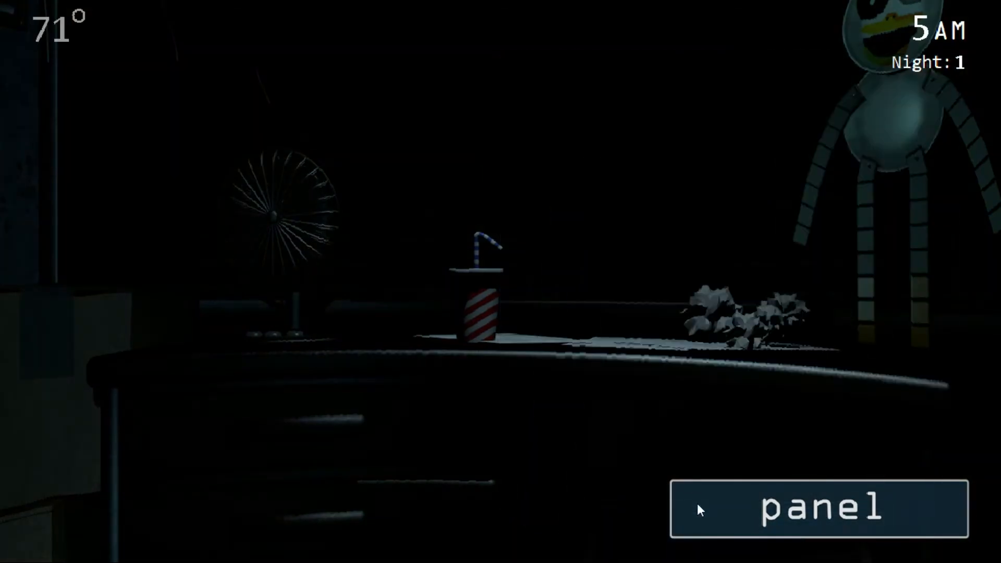
click(817, 511)
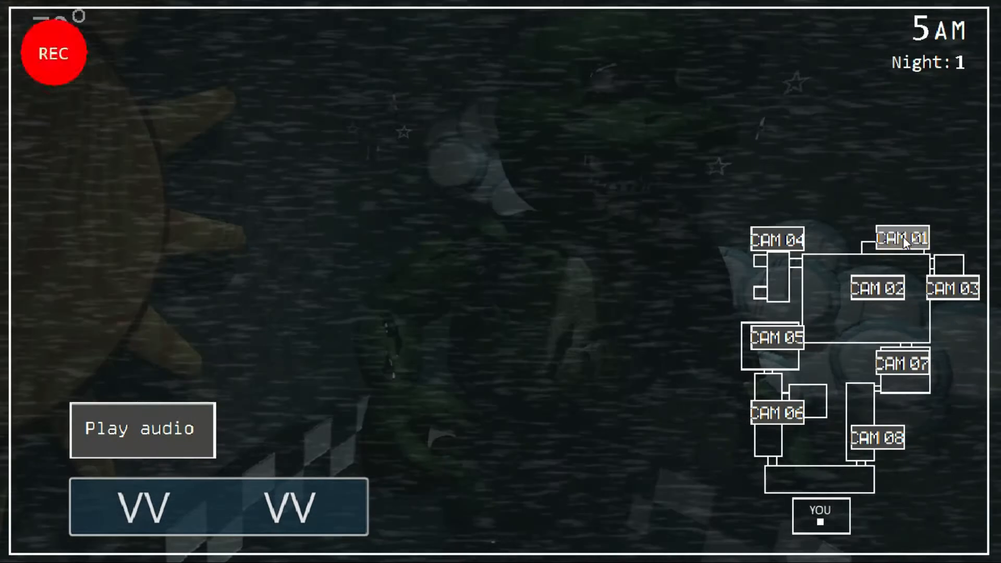
click(877, 289)
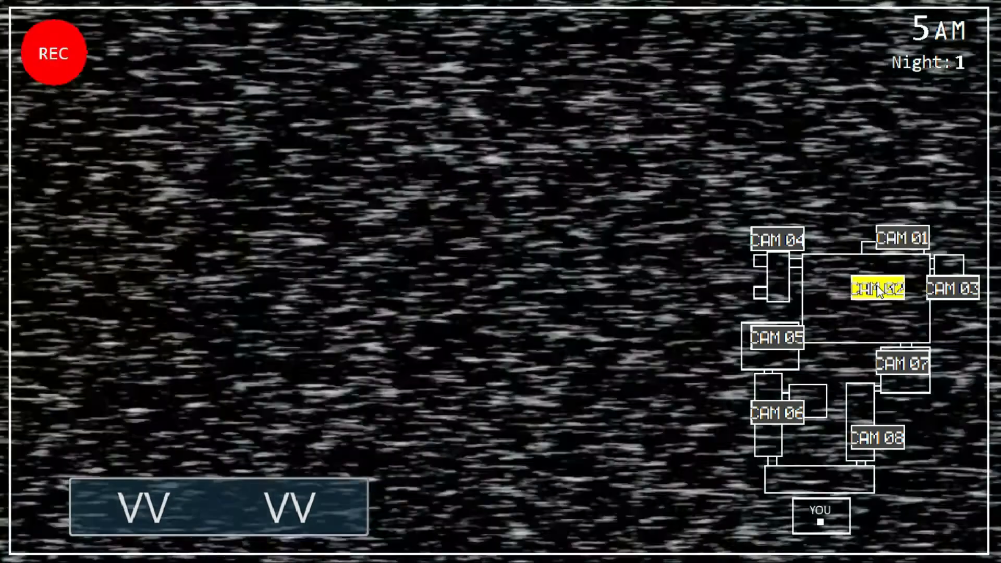